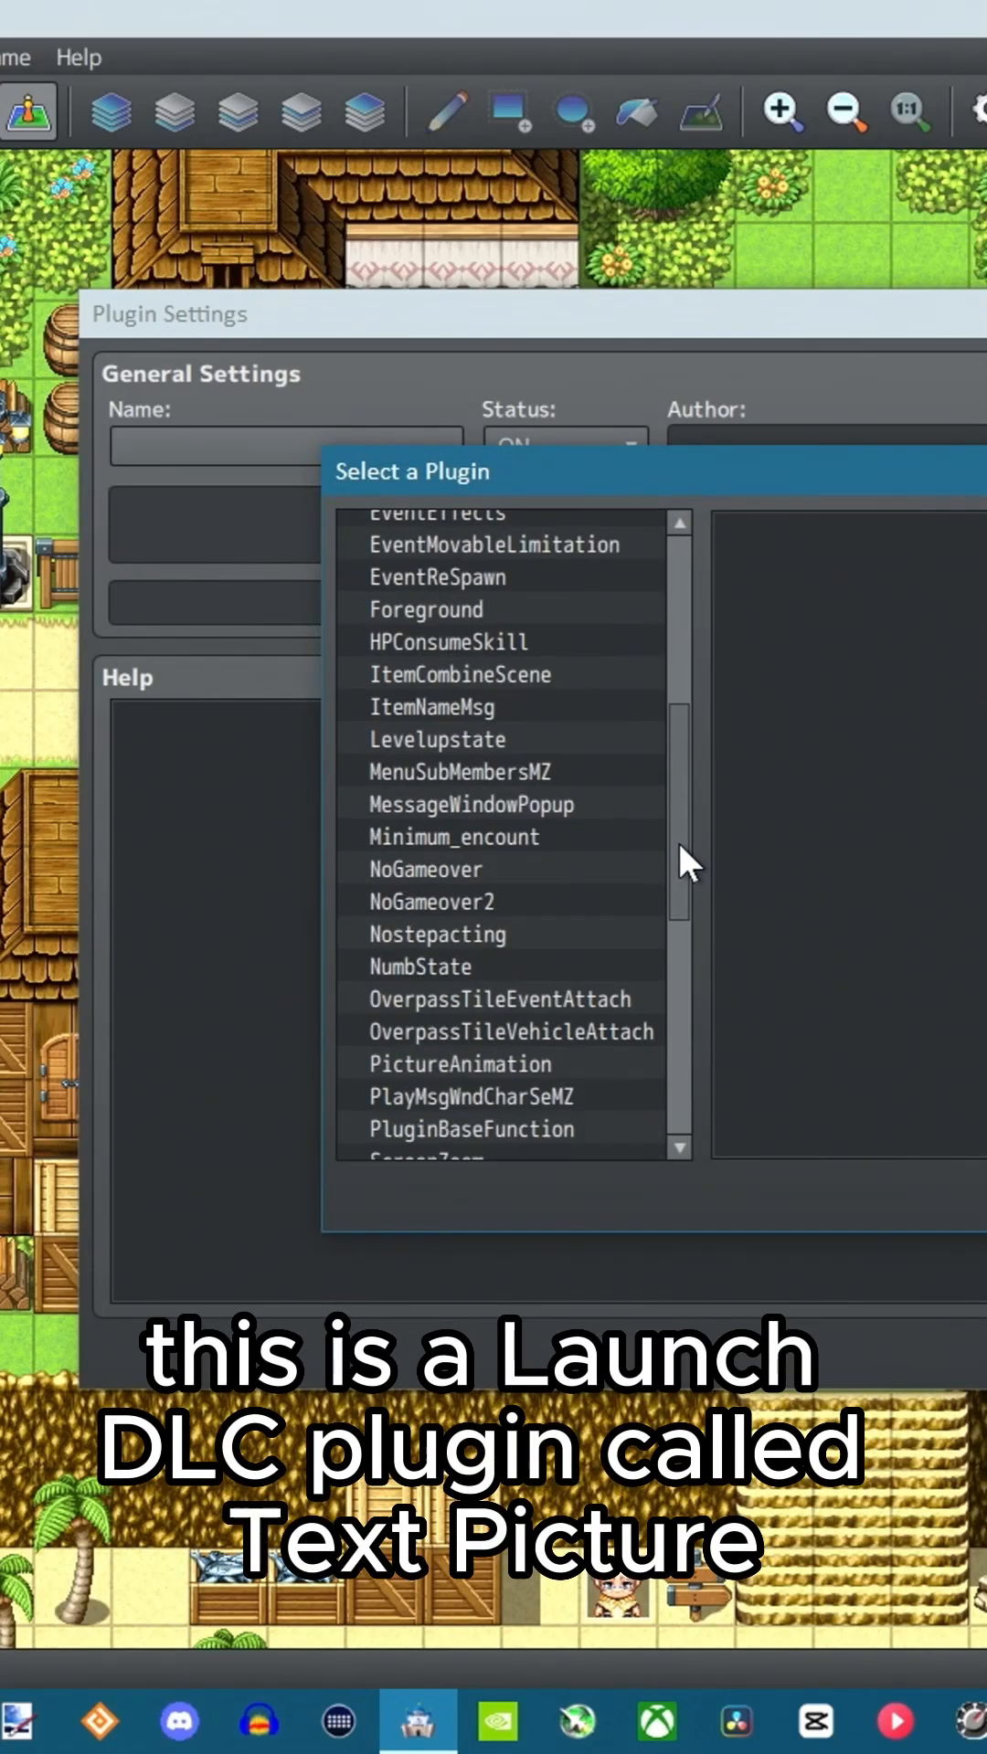
Add a TextPicture Set Text Picture plugin command with "I am a monster!" using \c colour and \I icon codes.
{"action": "left_click", "coordinate": [463, 983]}
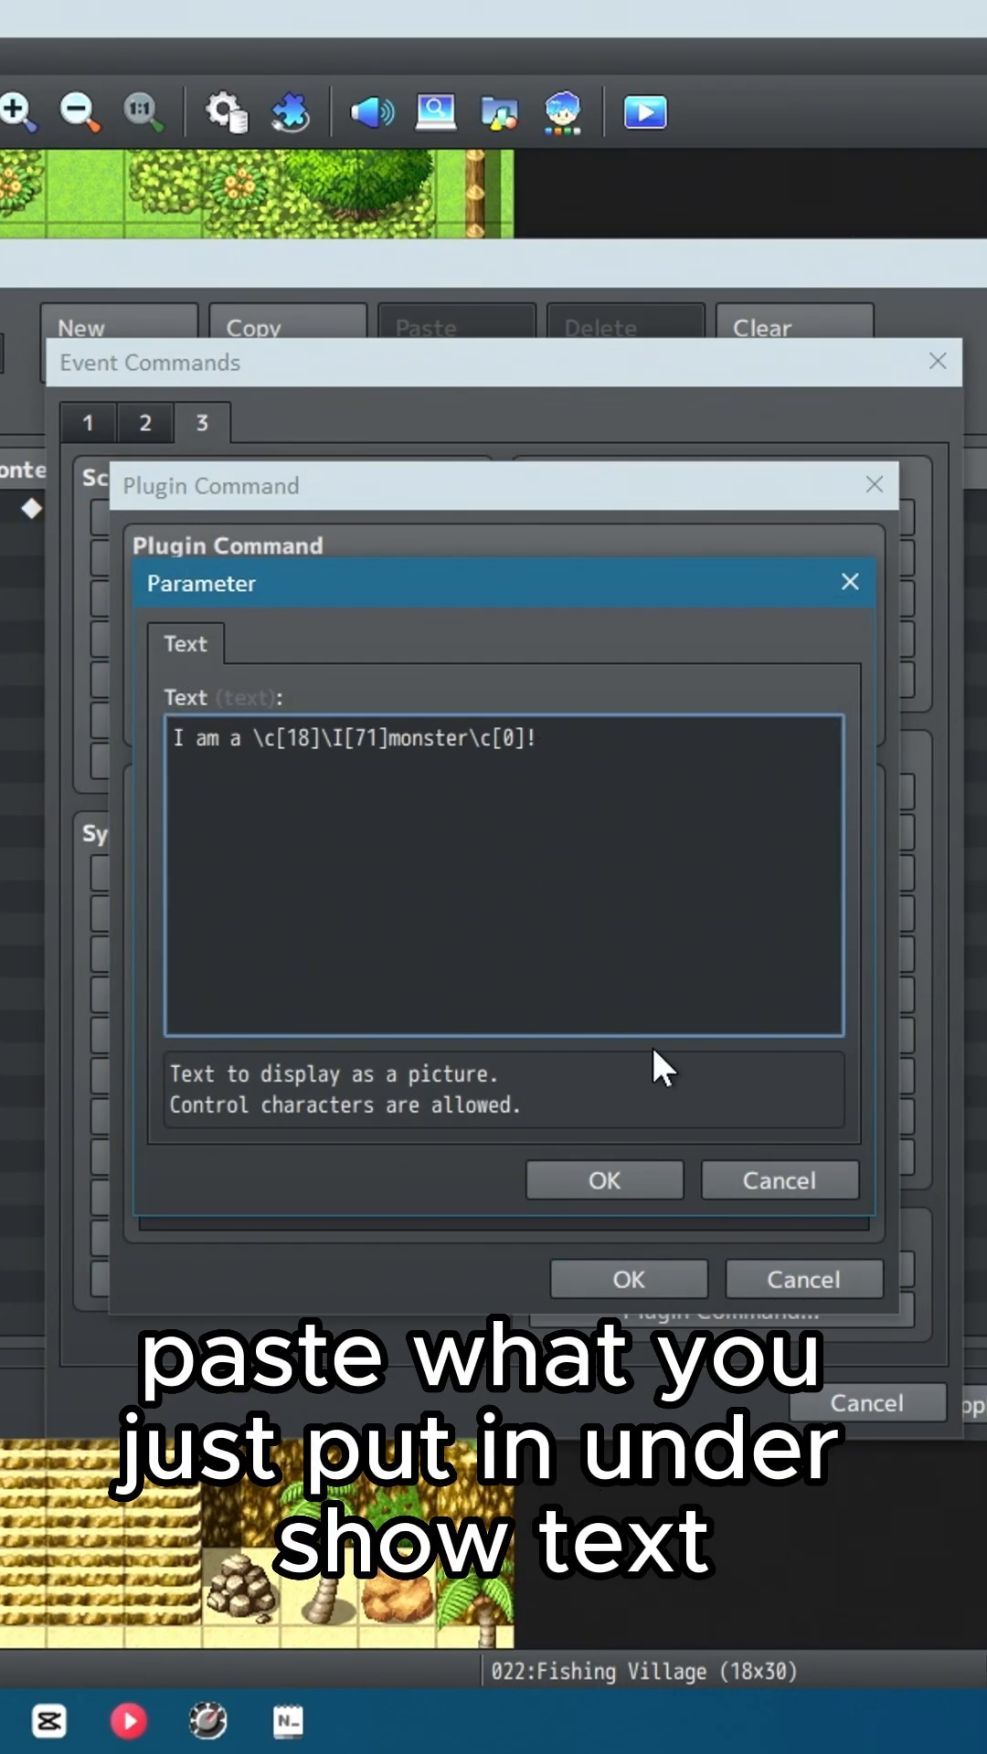
{"action": "left_click", "coordinate": [603, 1180]}
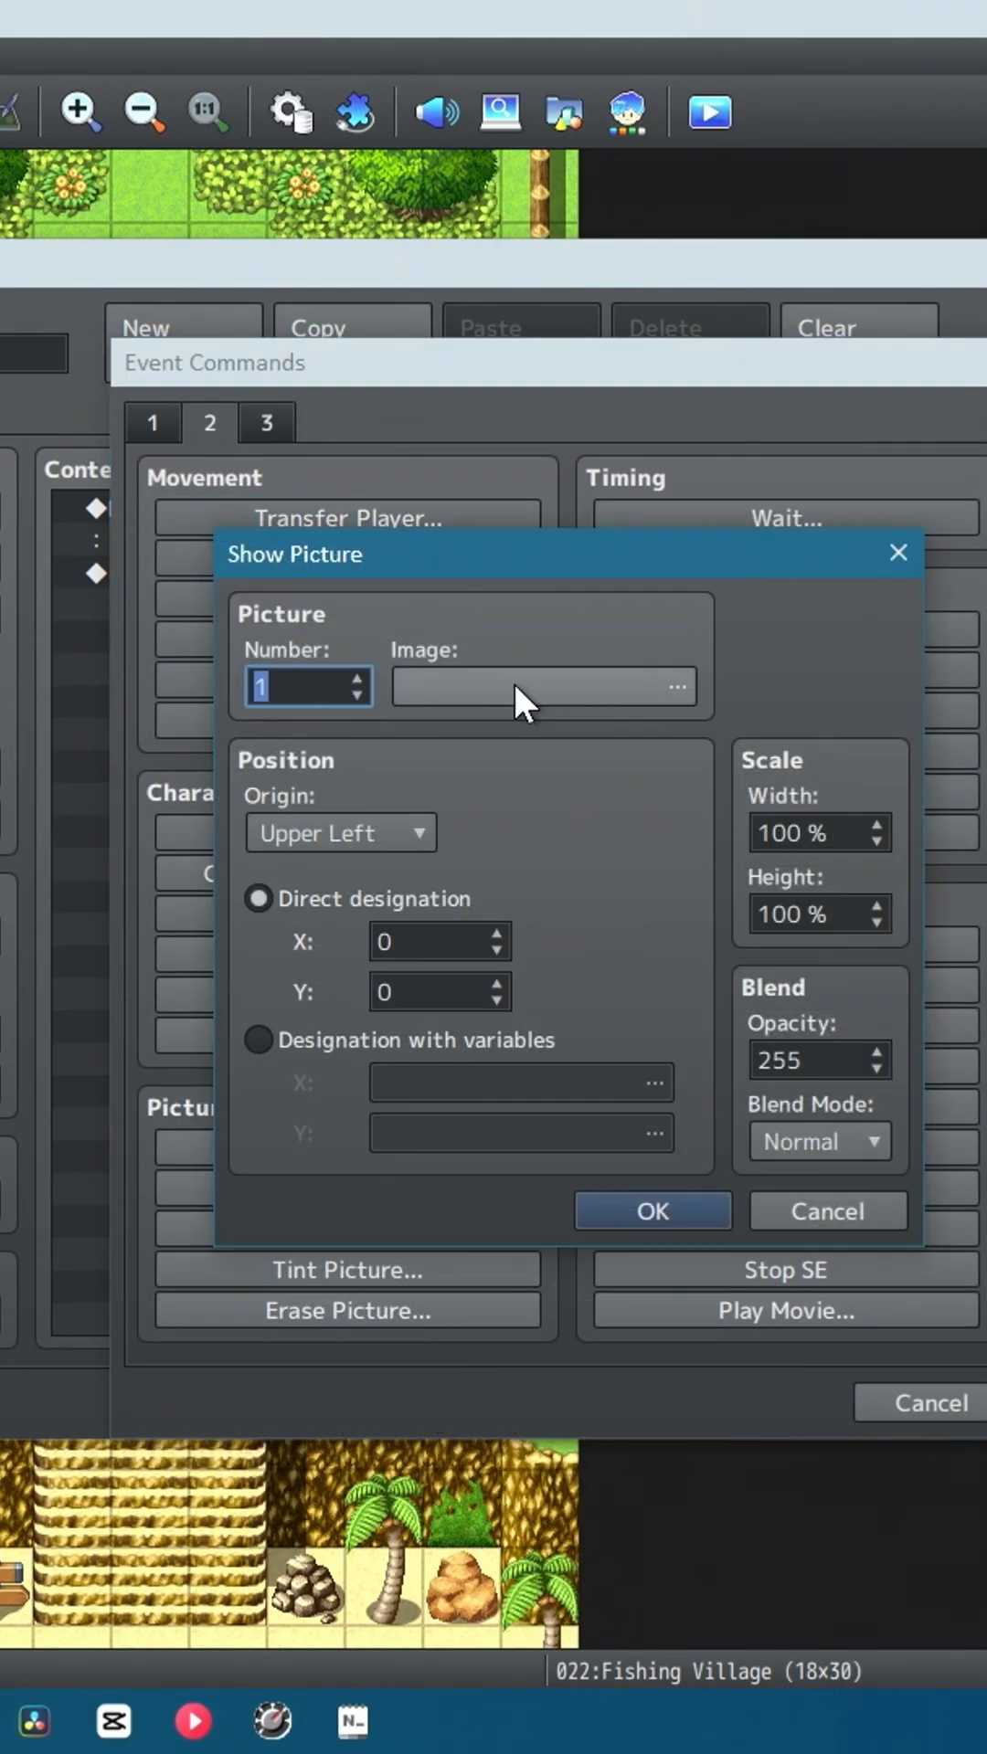
Add a Show Picture command for picture #1 with no image after the TextPicture command.
{"action": "left_click", "coordinate": [651, 1210]}
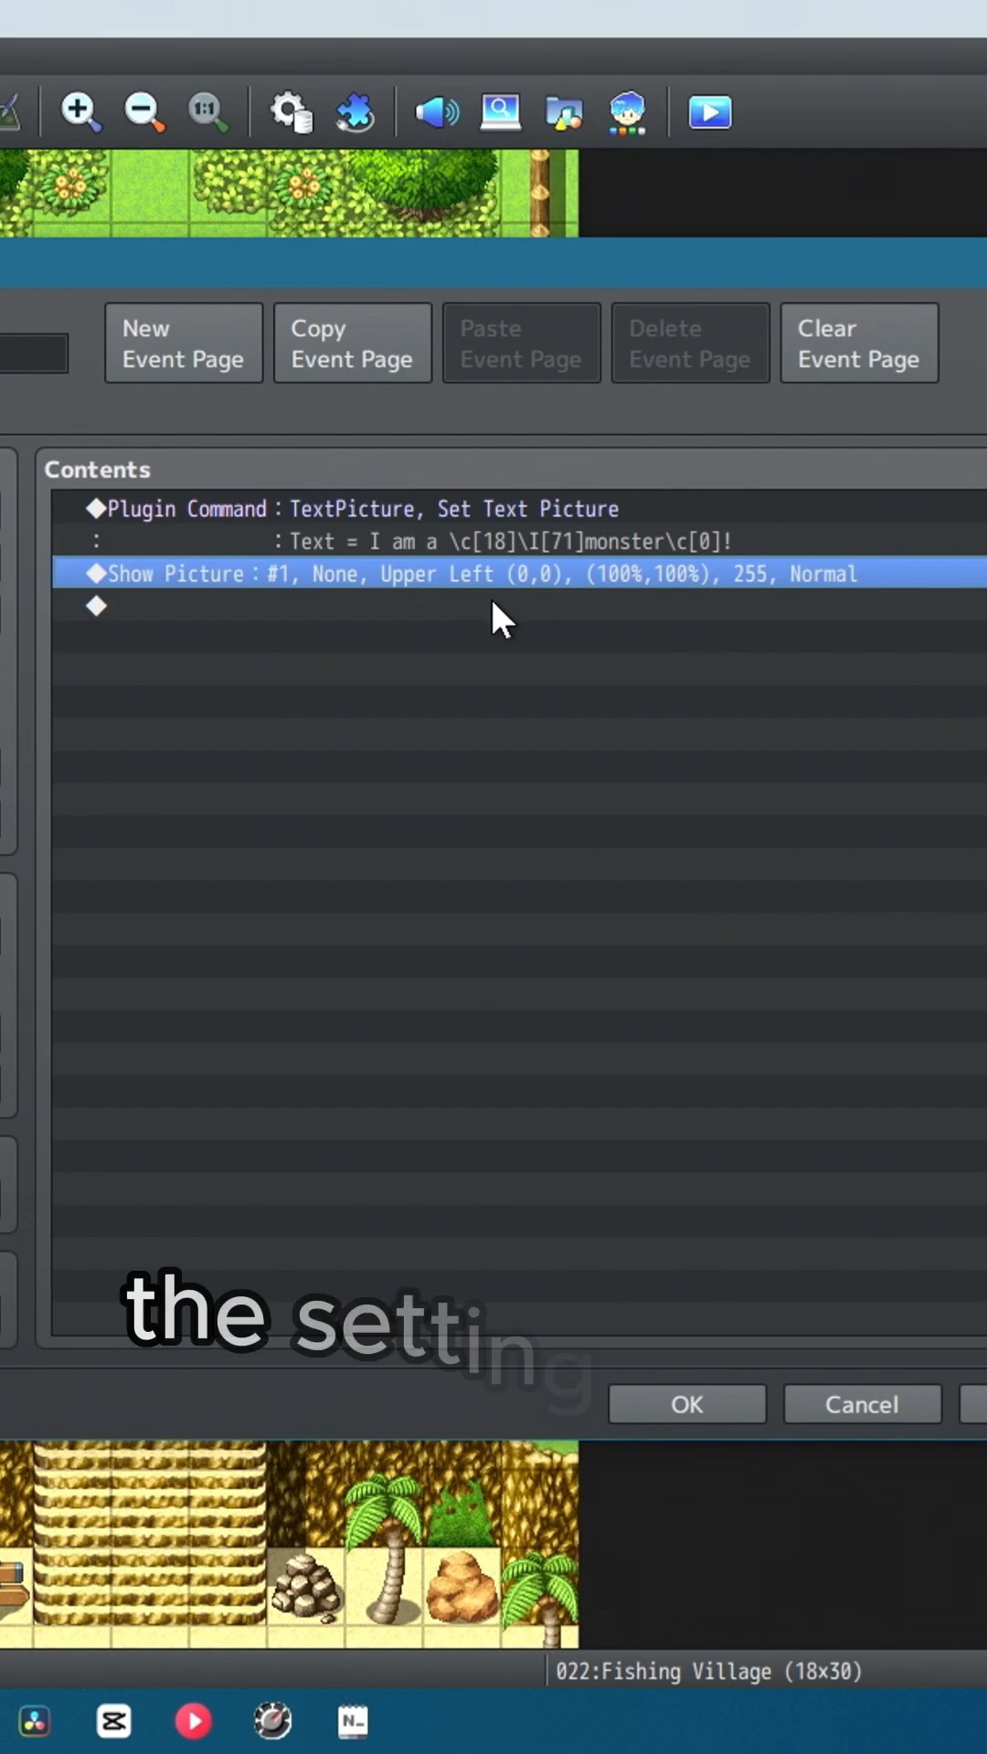
{"action": "mouse_move", "coordinate": [352, 586]}
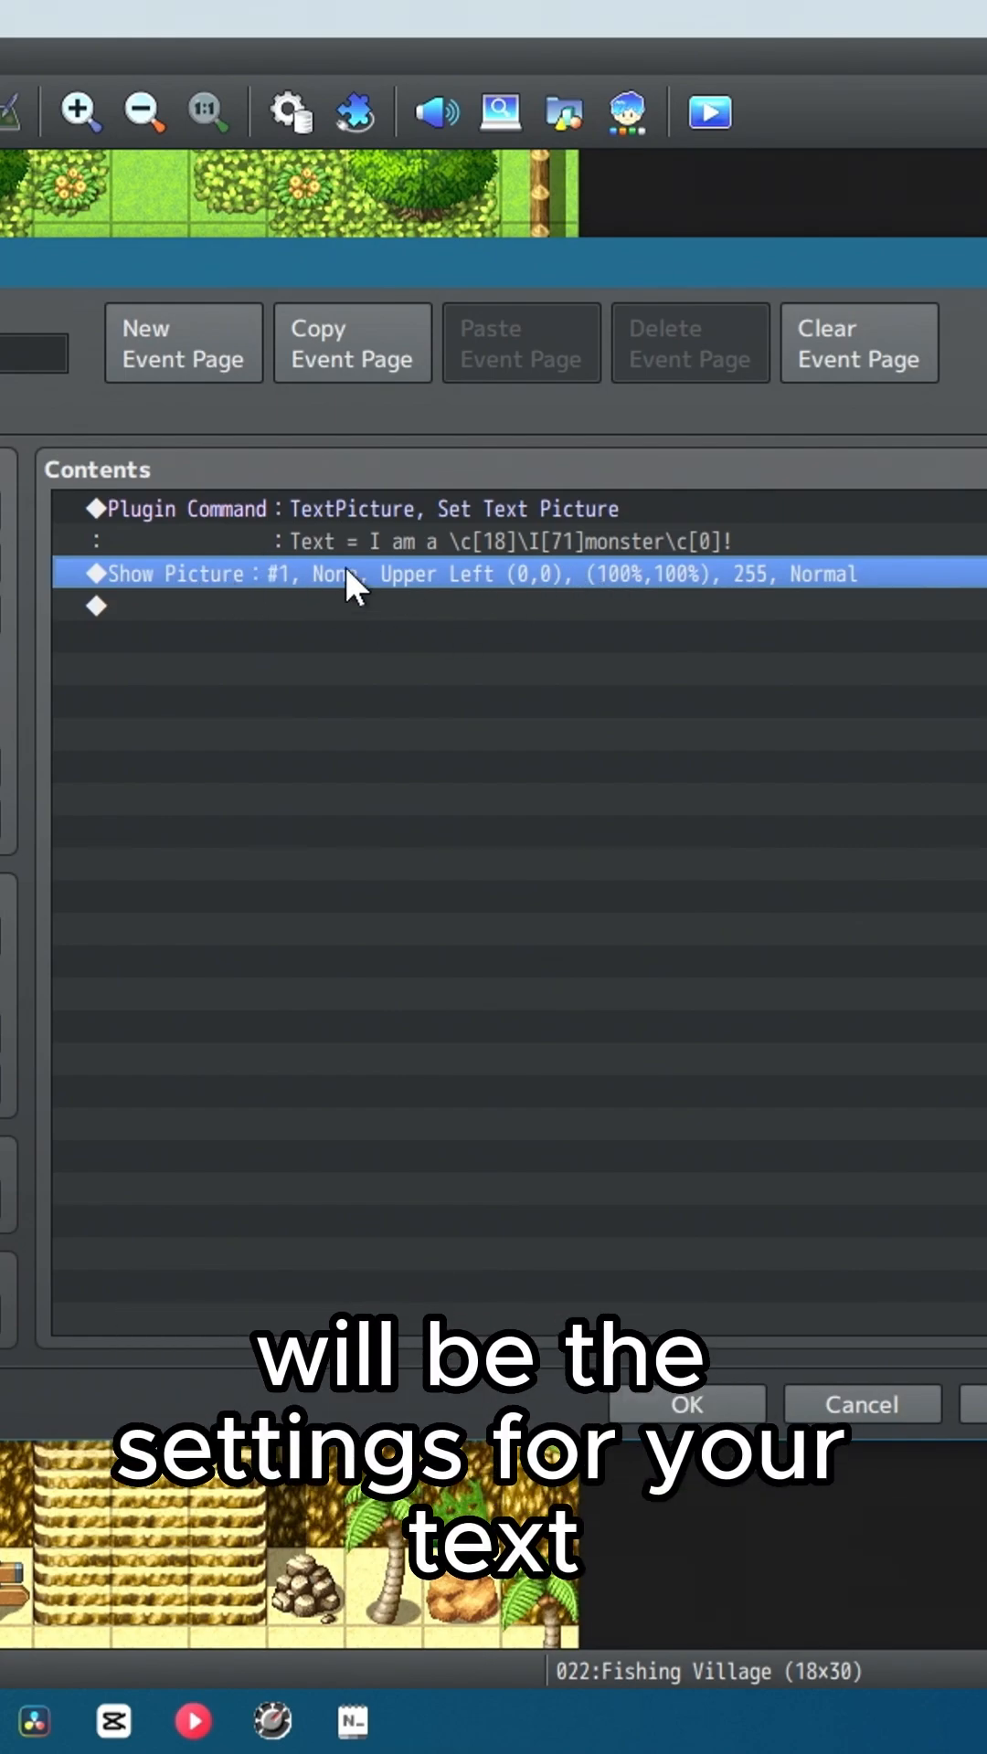